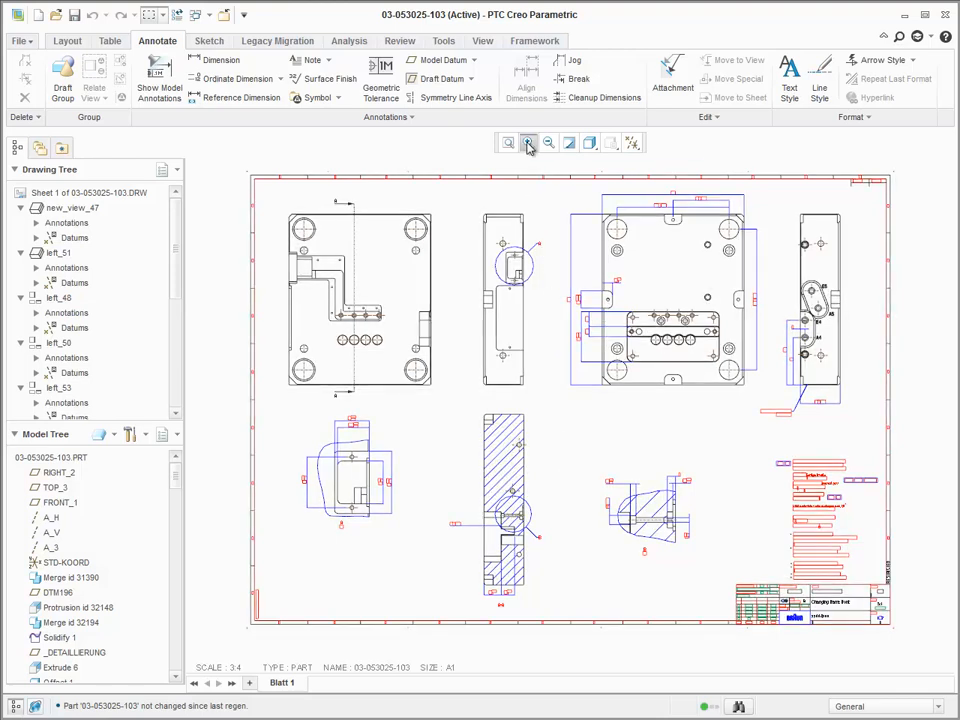
Step: Zoom onto the top plate view and dimension the bottom tab width as 30
click(528, 142)
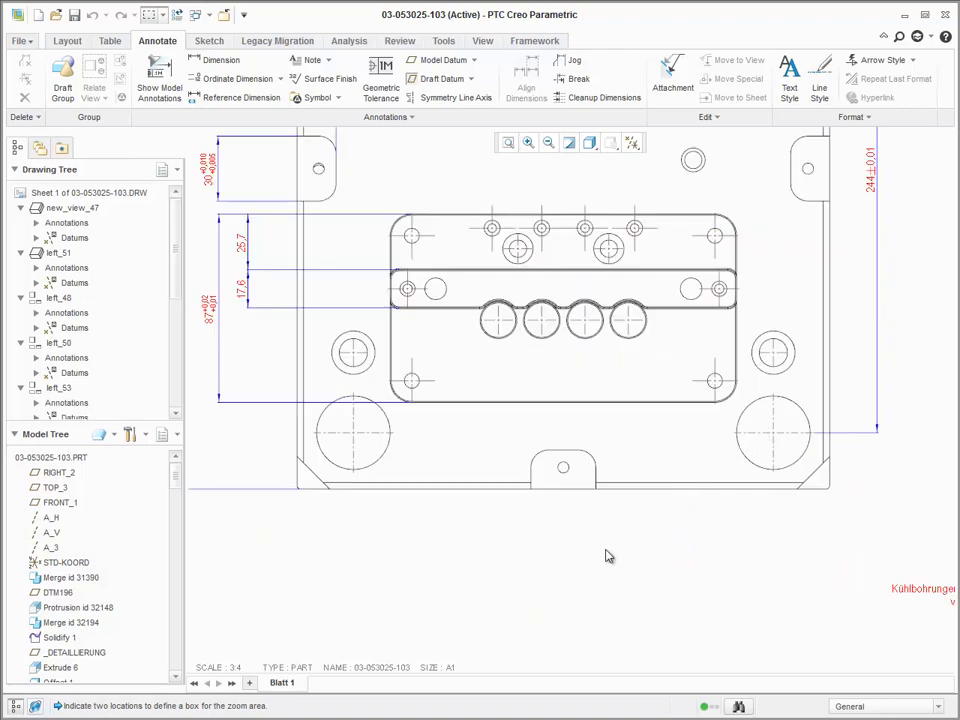
click(220, 60)
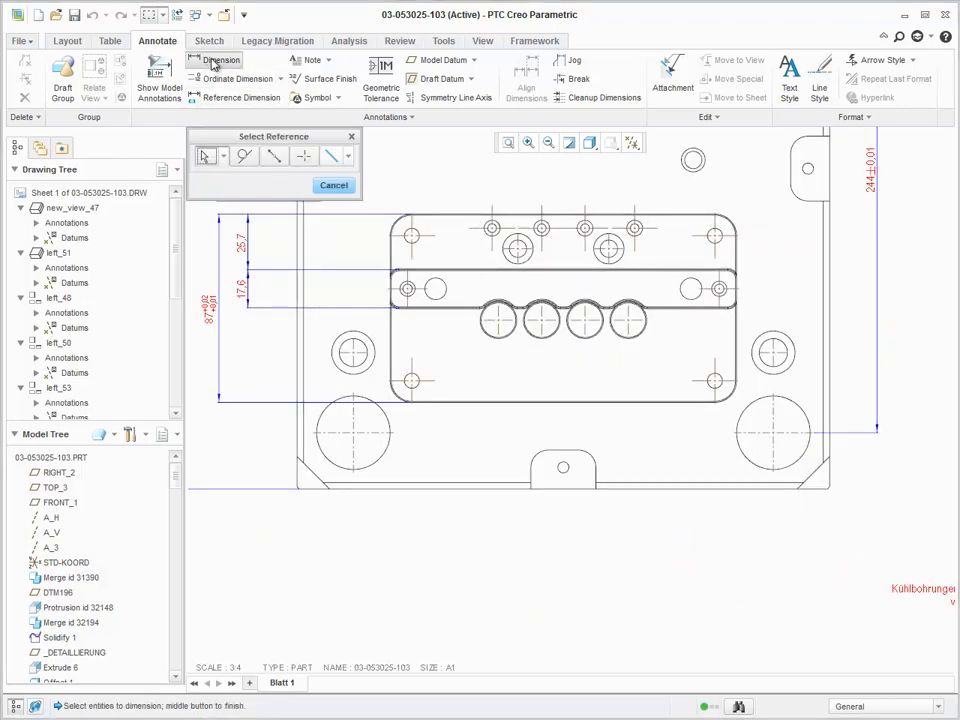
click(564, 486)
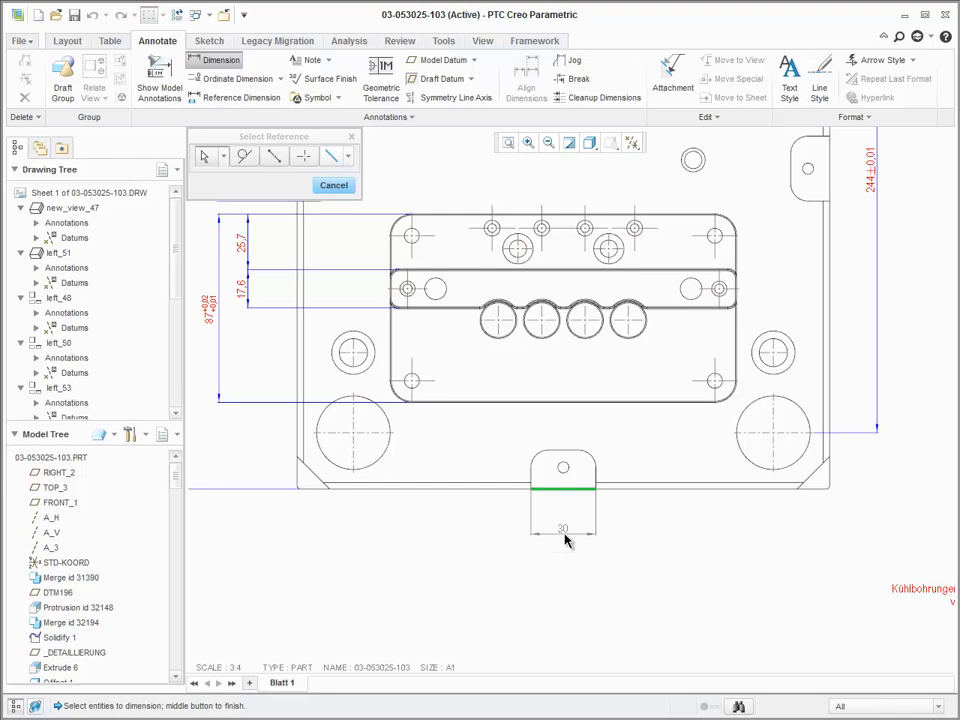
mouse_move(568, 462)
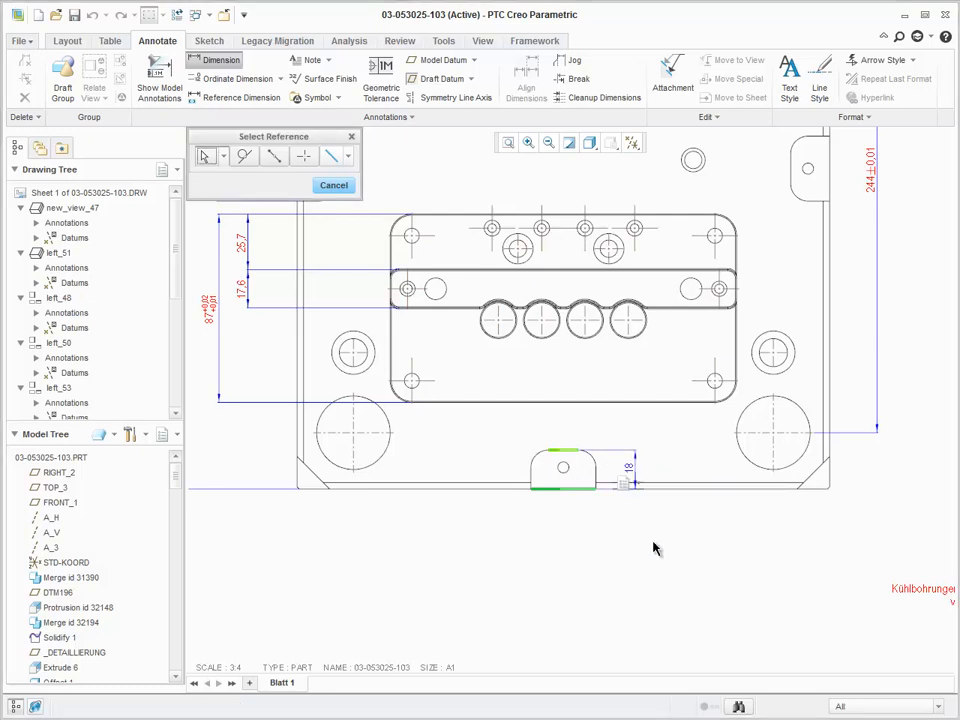
mouse_move(638, 524)
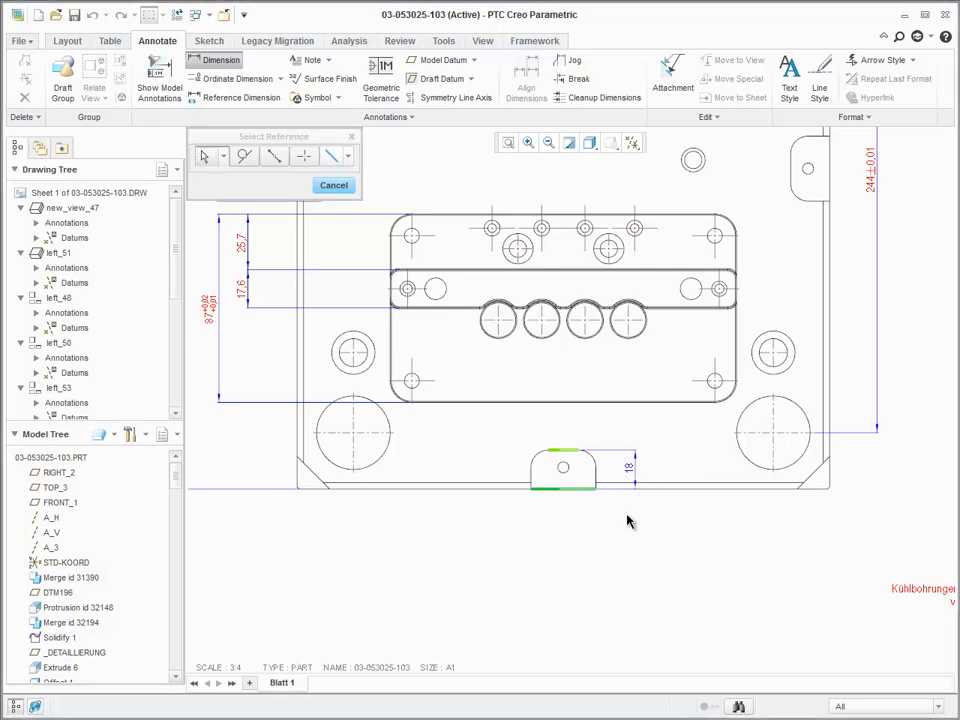
mouse_move(300, 480)
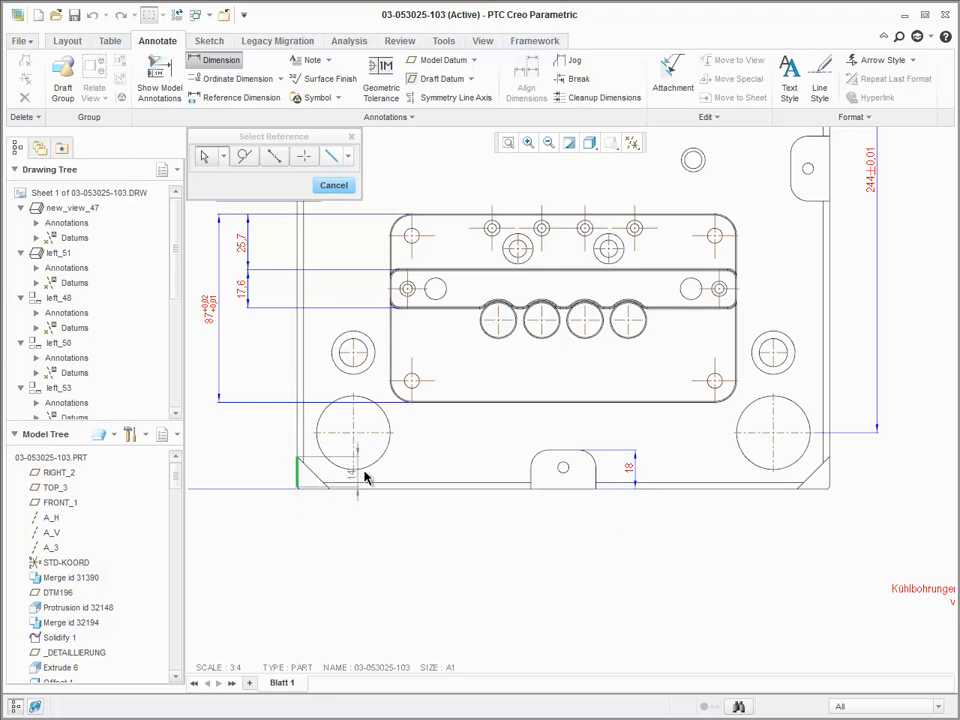
mouse_move(500, 330)
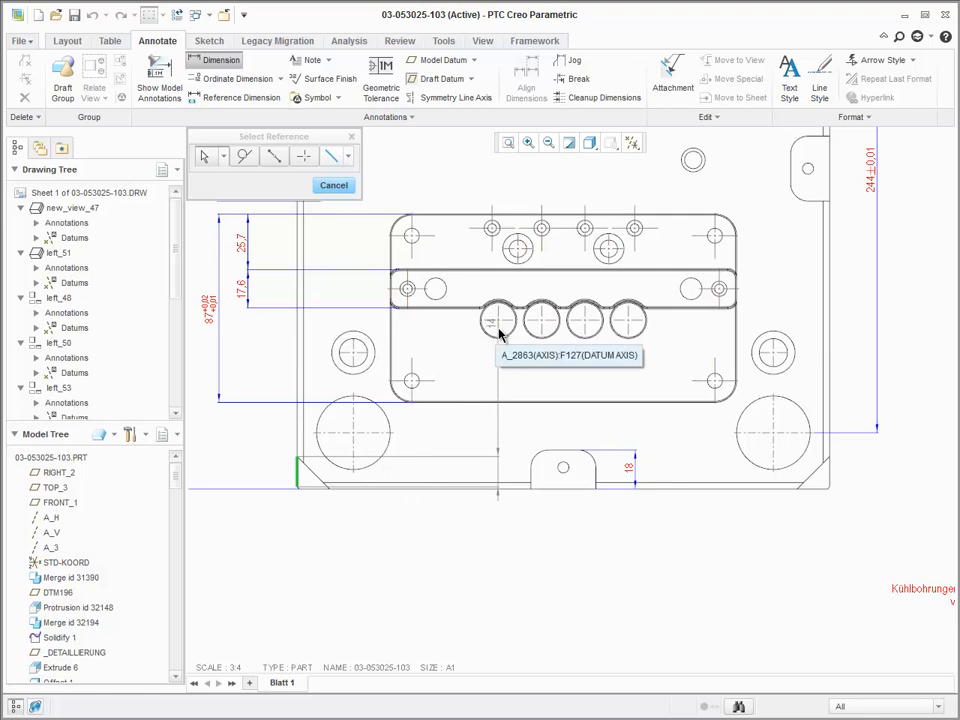
mouse_move(540, 336)
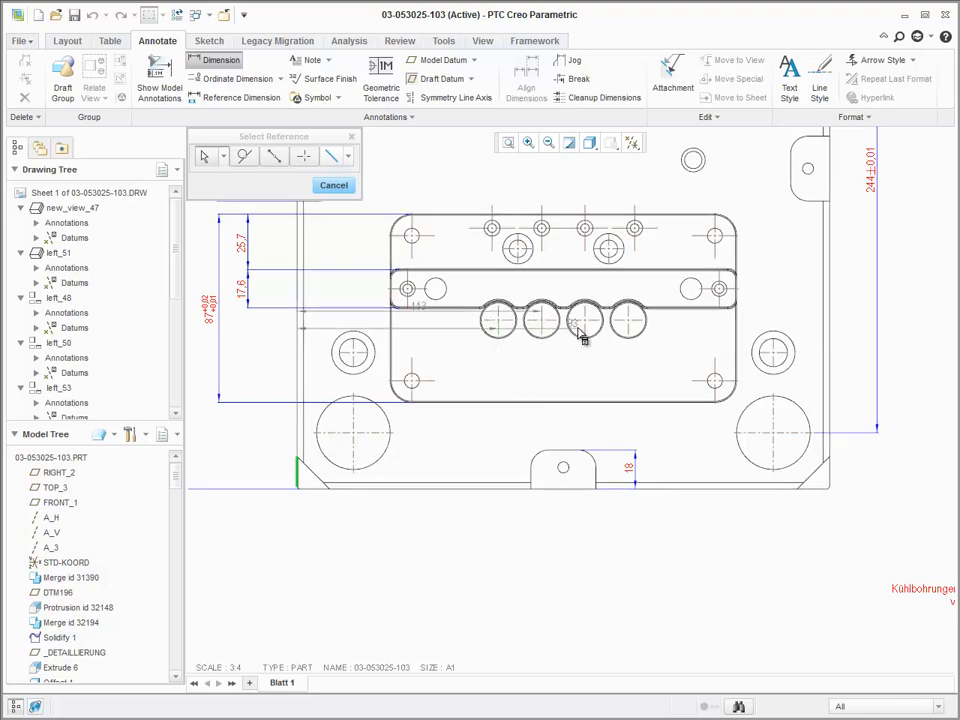
Step: Add a further hole axis to the baseline set reading 92, 113, 133 and 153
click(584, 336)
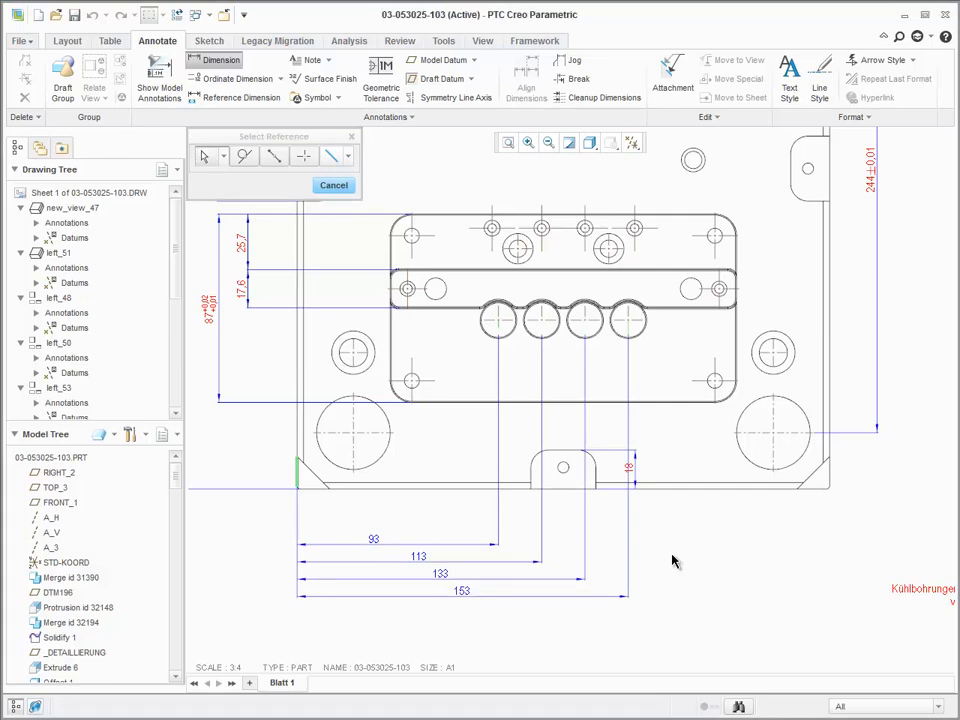
Step: Dimension the first large hole's arc, cycling diameter and angle before settling on arc length
scroll(up, 3)
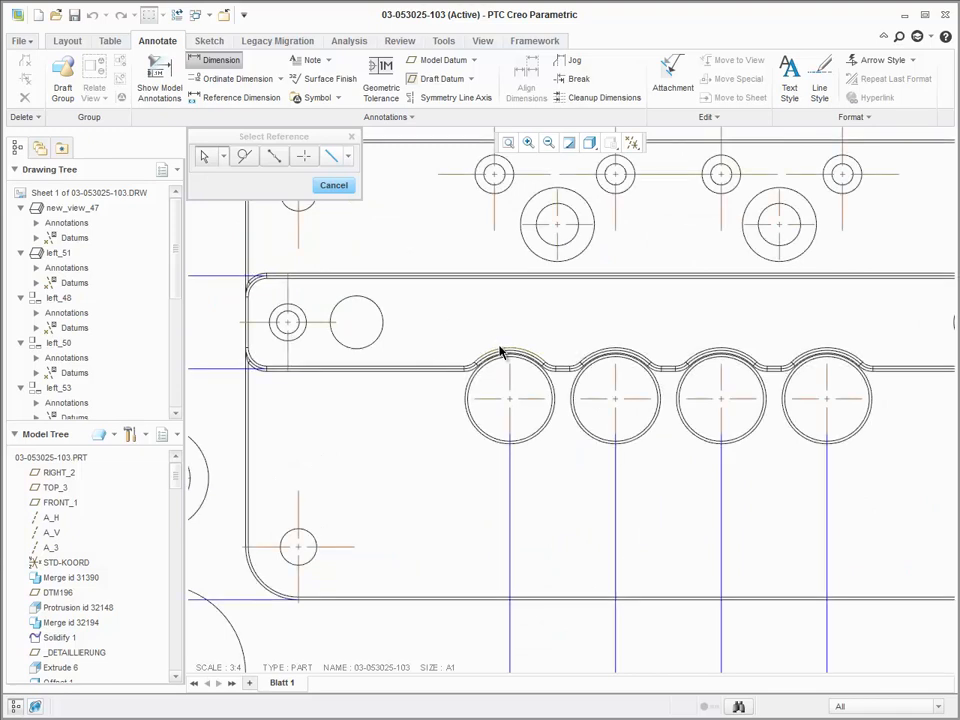
click(510, 356)
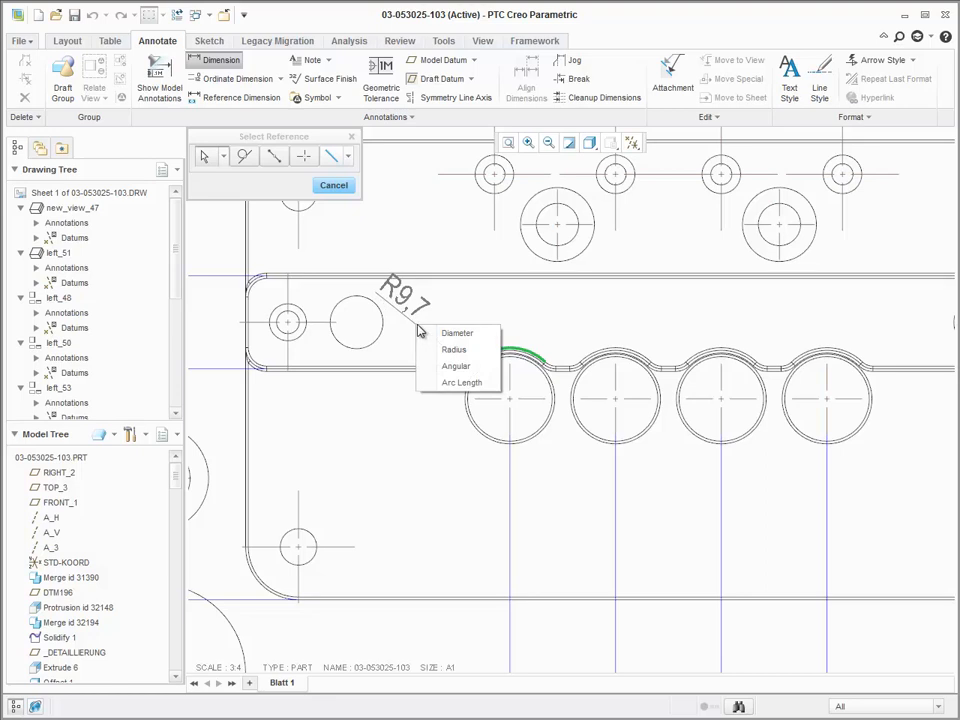
click(456, 332)
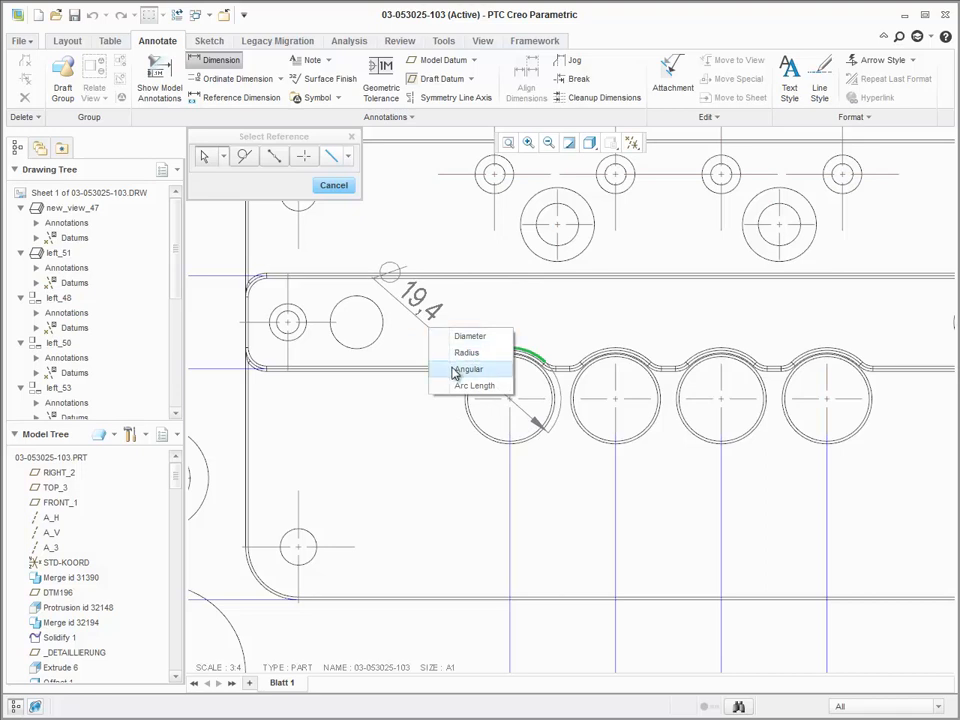
click(468, 368)
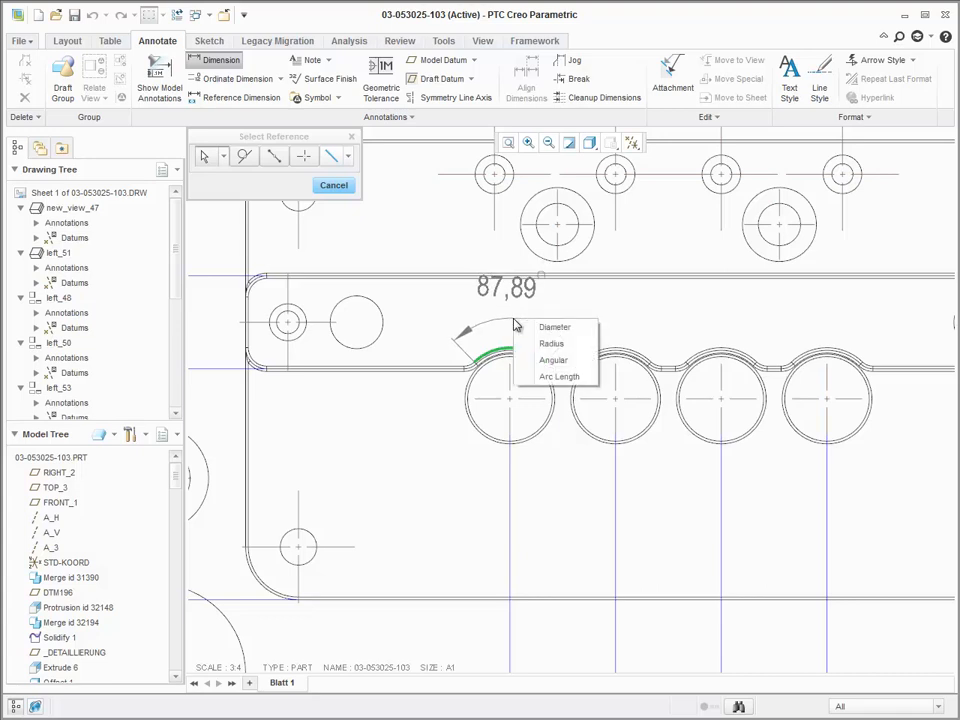
click(560, 376)
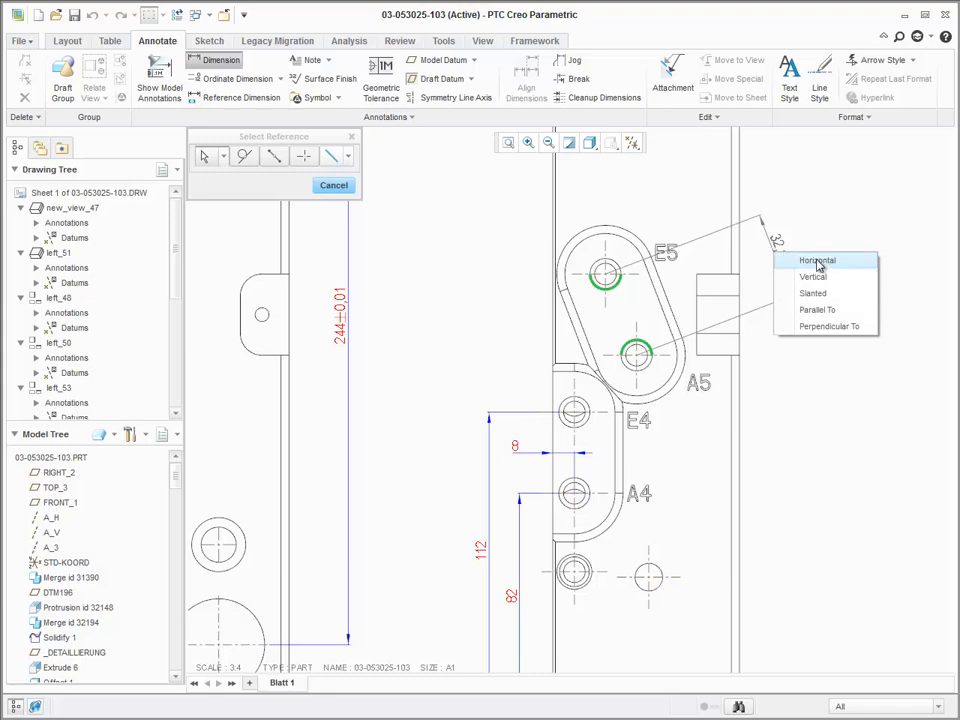
Step: Set the dimension between the slotted piece's two hole centres to Horizontal
click(818, 260)
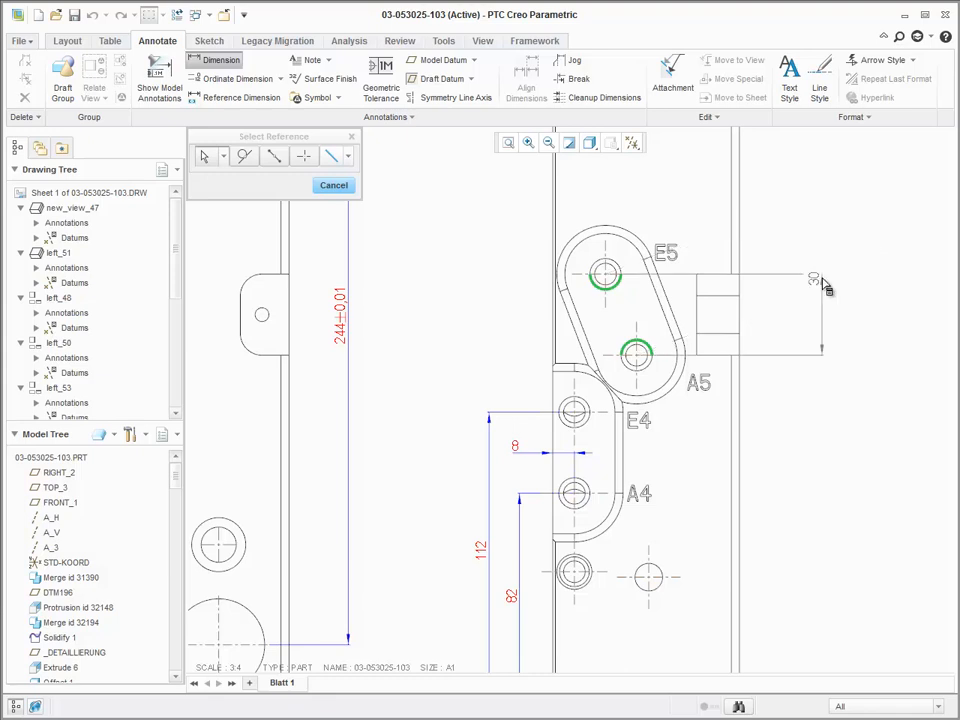